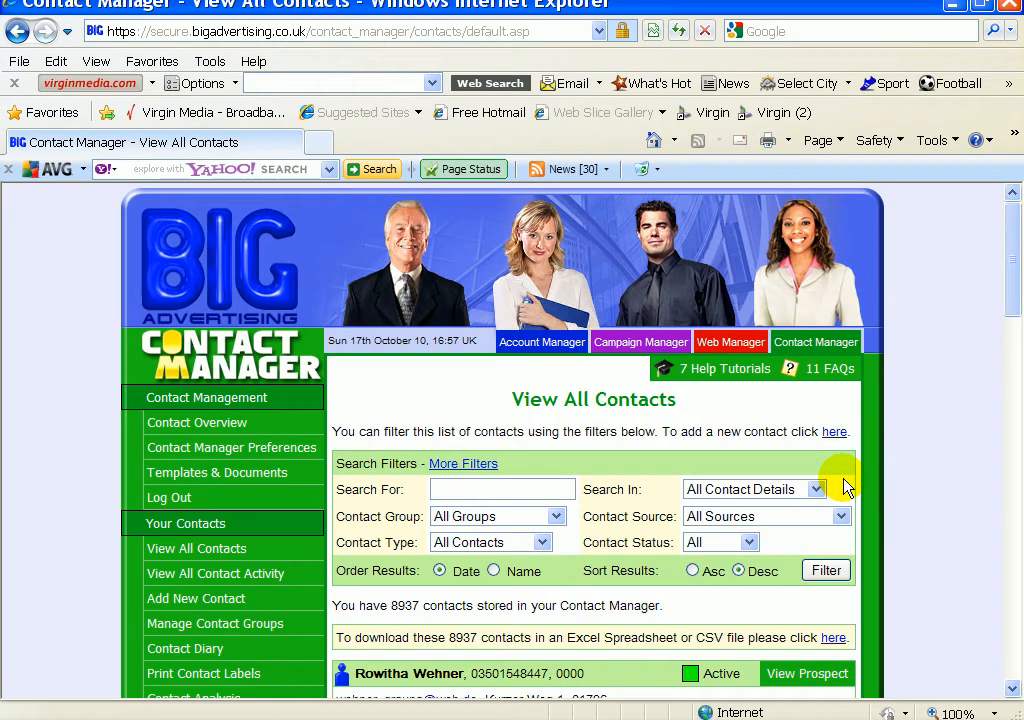
mouse_move(614, 452)
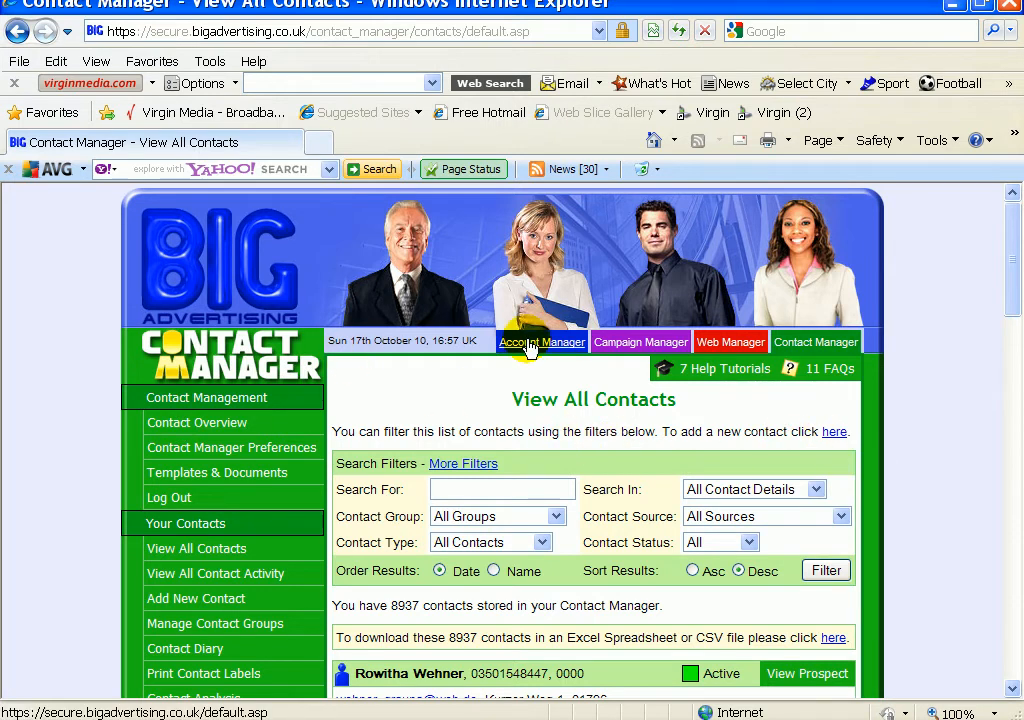
- Follow the 'here' link to reach the Contact Download page for all 8937 contacts
click(640, 342)
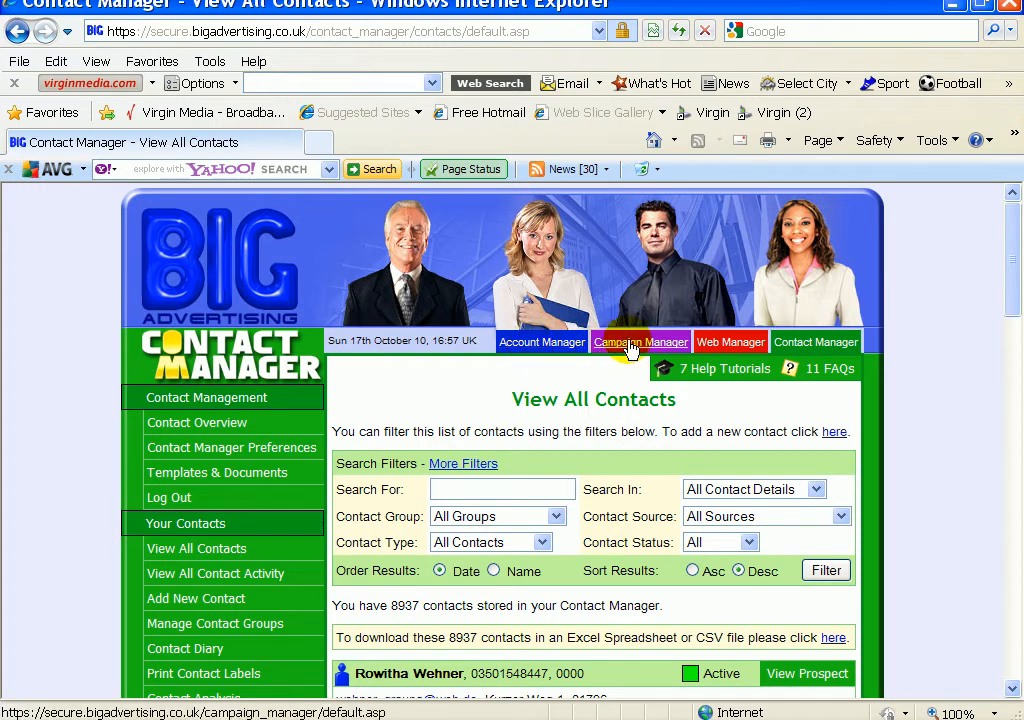
mouse_move(816, 342)
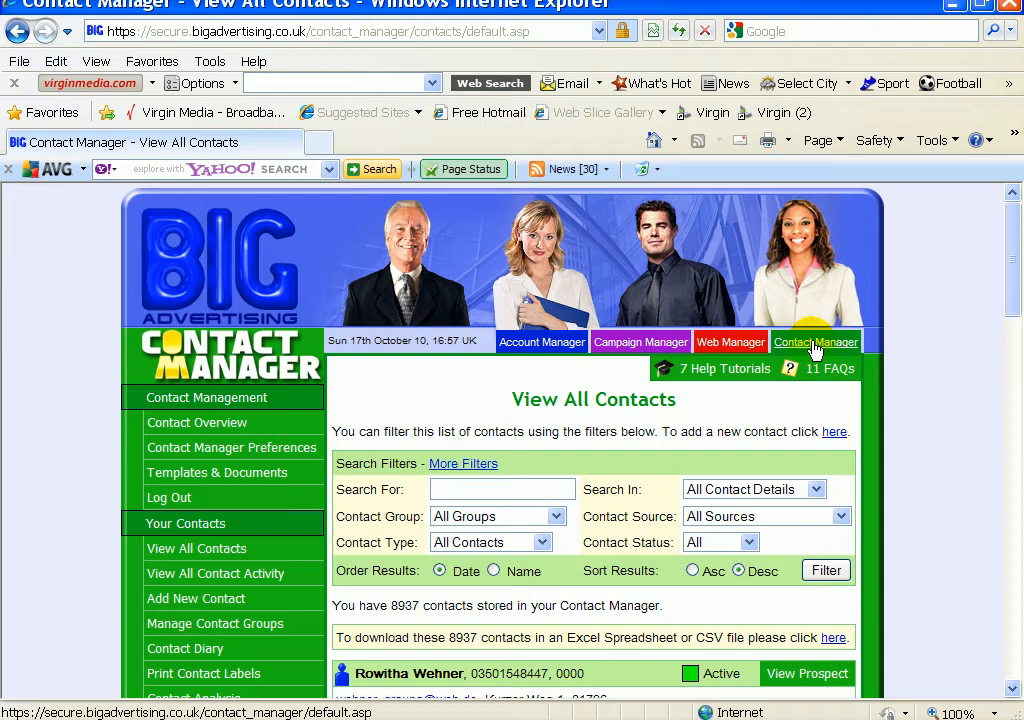
mouse_move(812, 348)
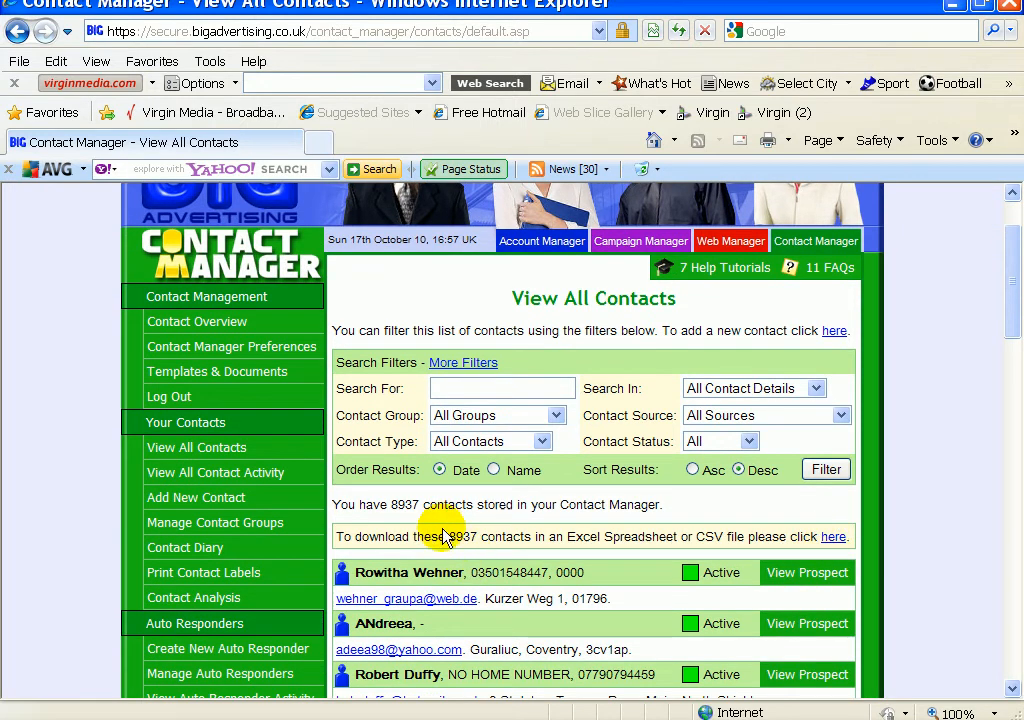
mouse_move(600, 544)
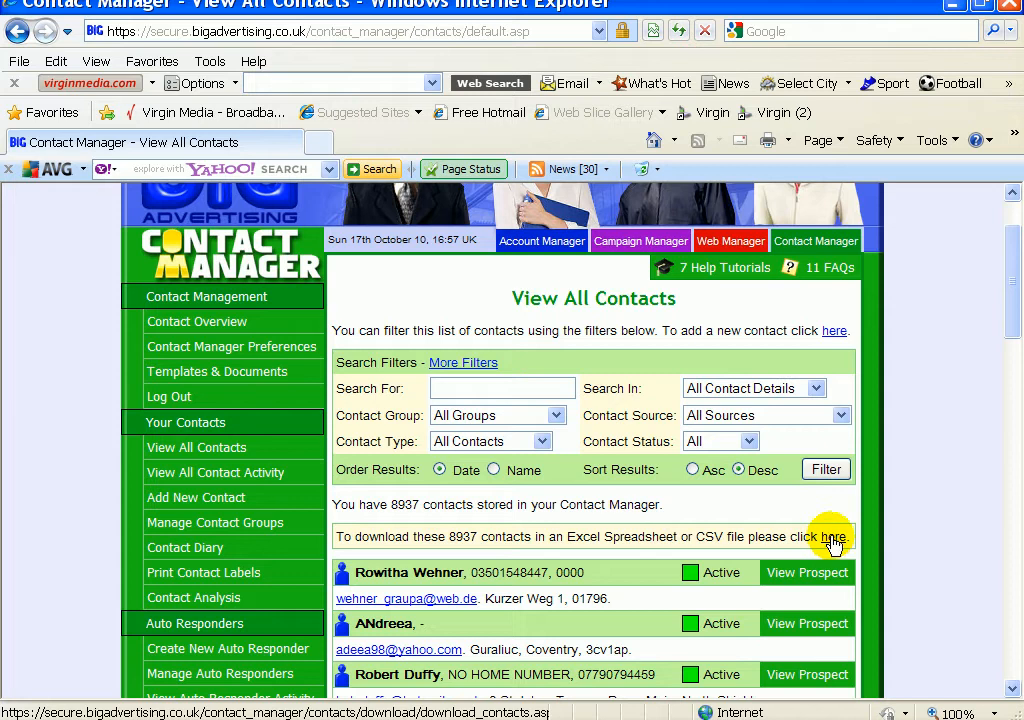
click(834, 536)
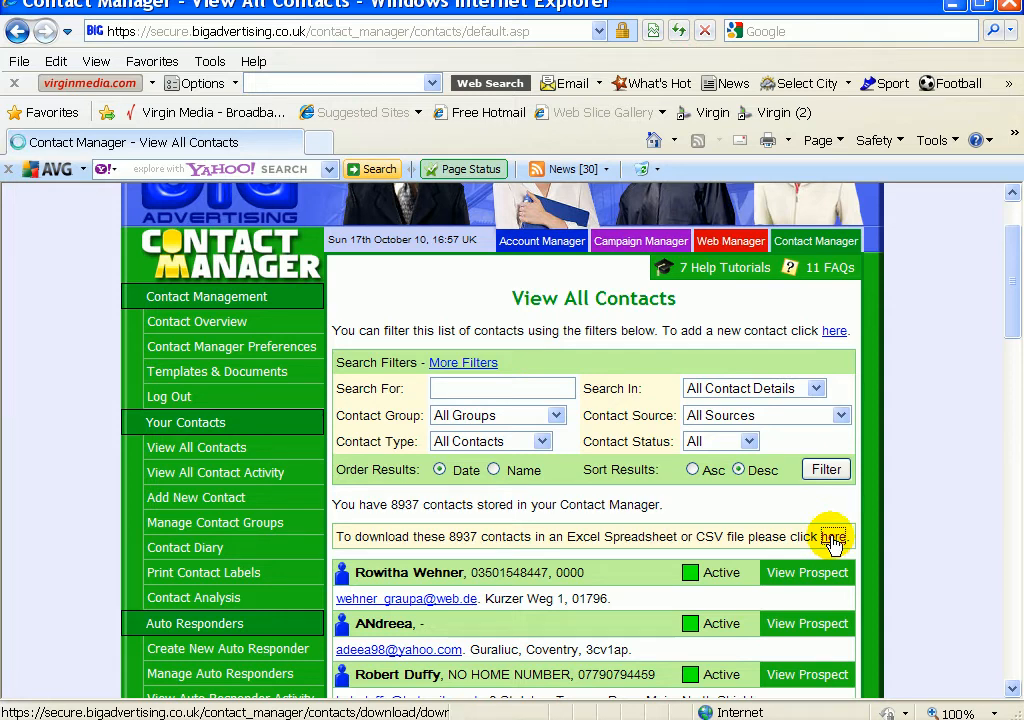
click(832, 536)
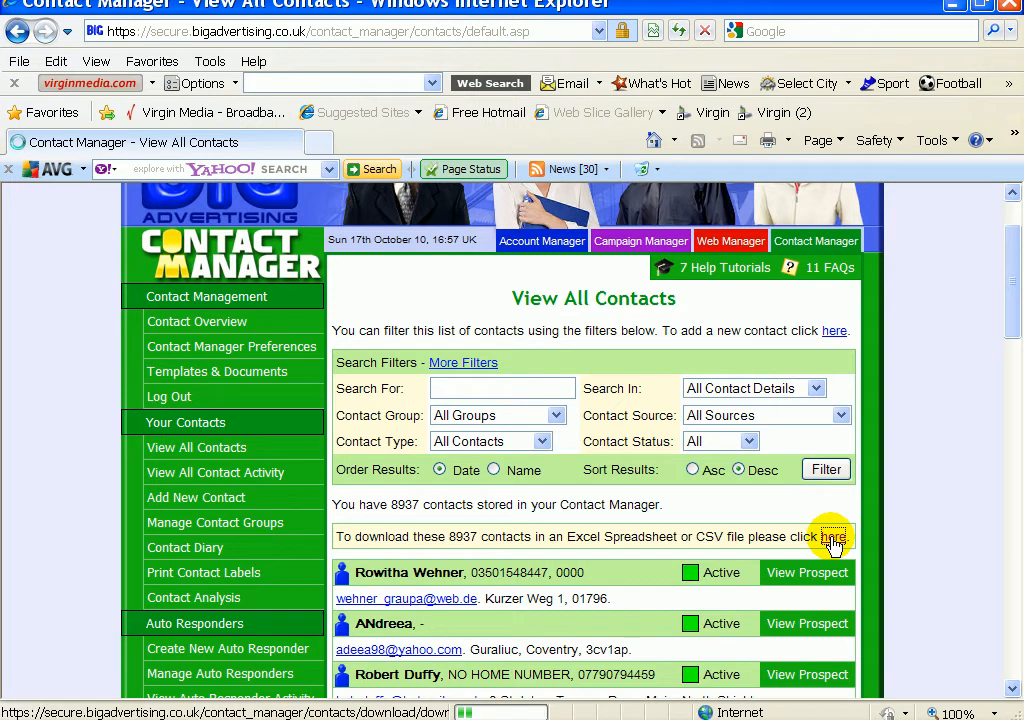
click(832, 536)
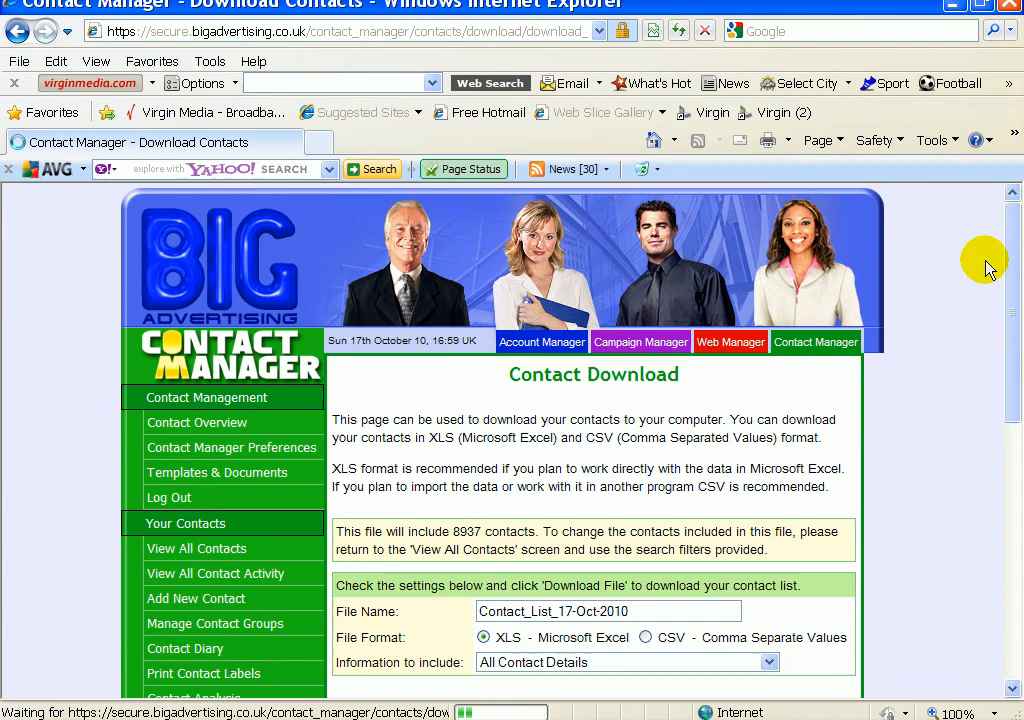
- Download the contact list as XLS with All Contact Details, producing Contact_List_17-Oct-2010.xls
scroll(down, 3)
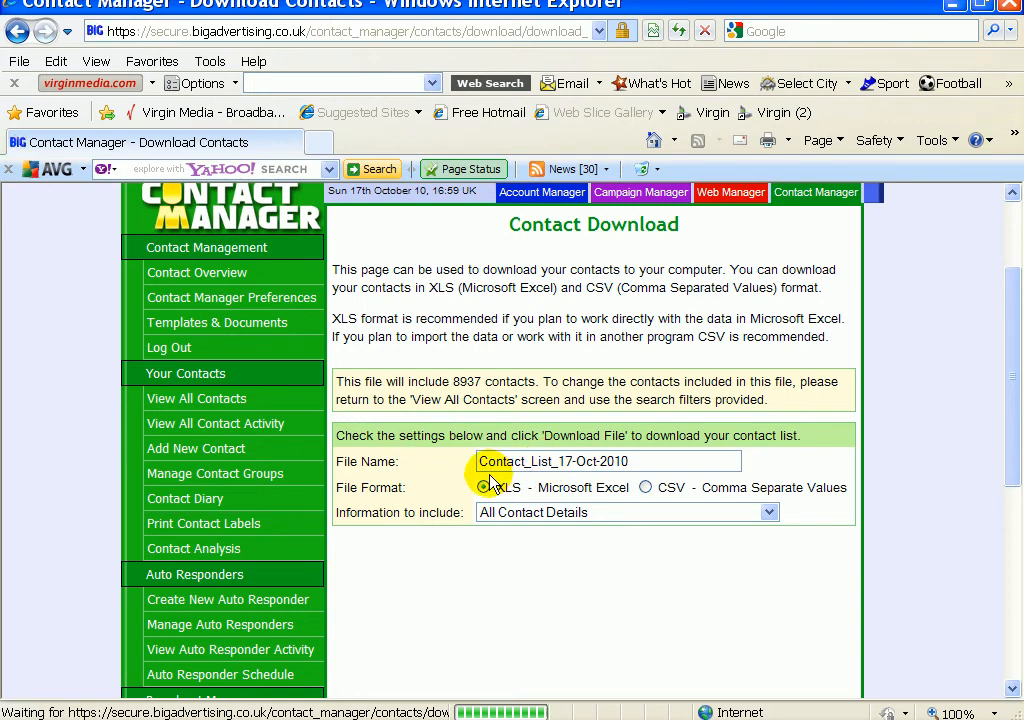
scroll(down, 3)
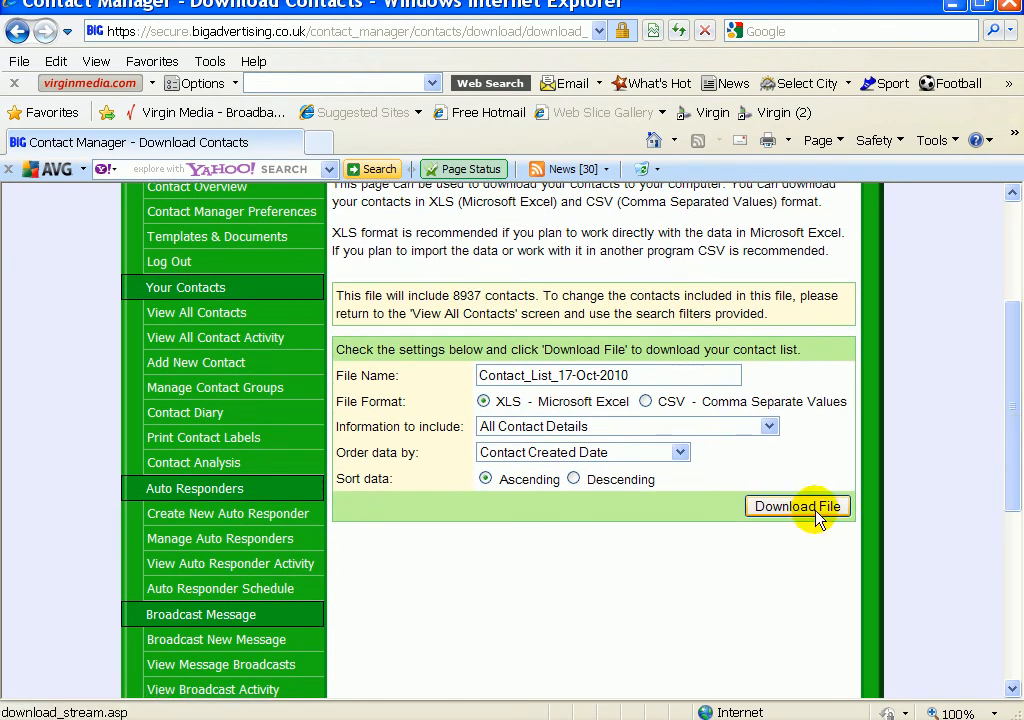
click(796, 506)
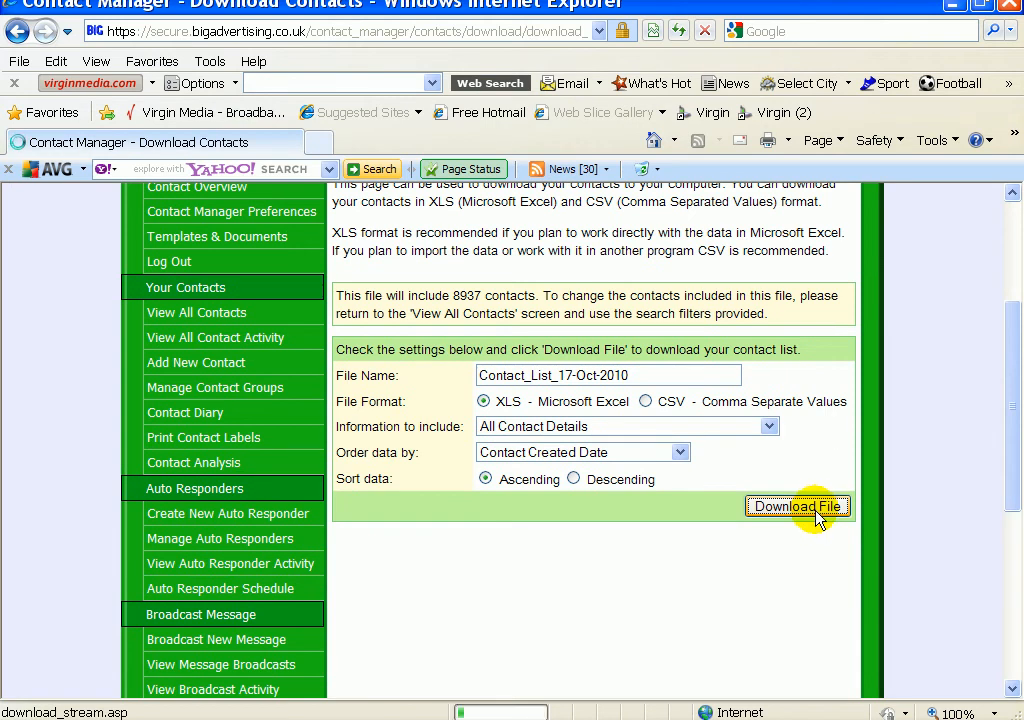
click(796, 506)
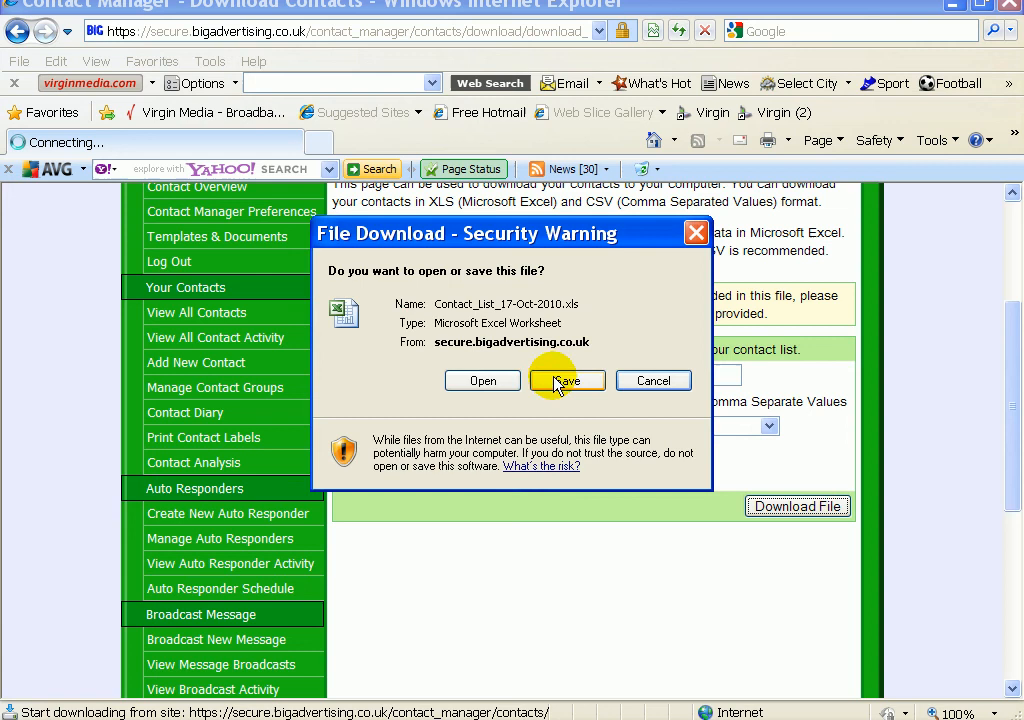
- Save the spreadsheet to the Desktop under the new name 'big advertiser leads'
click(568, 380)
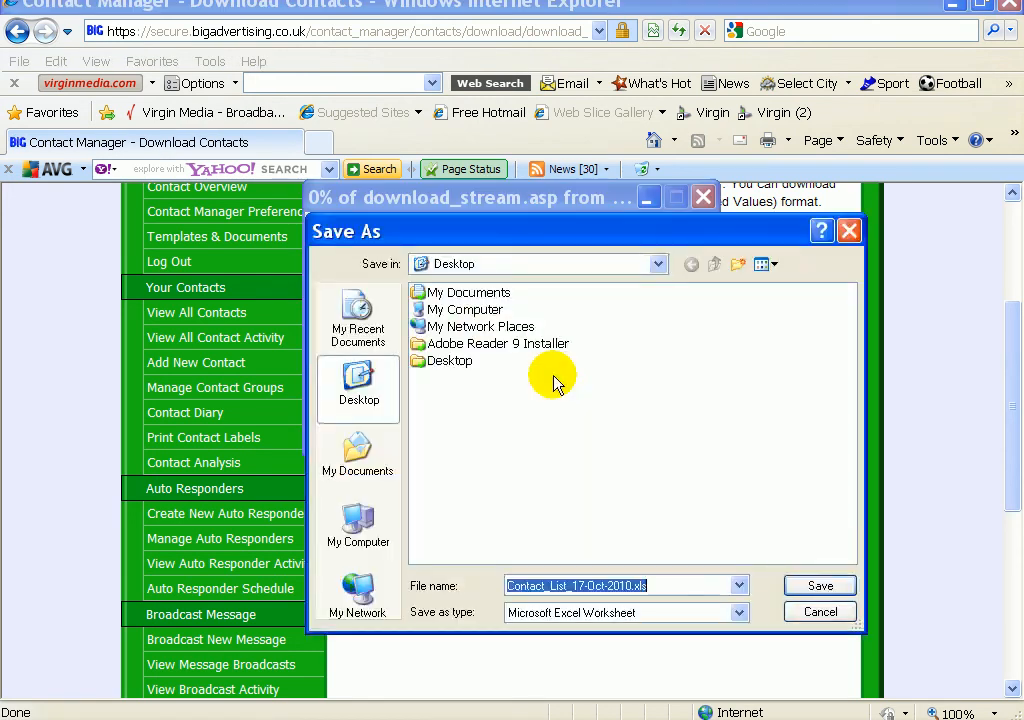
mouse_move(796, 412)
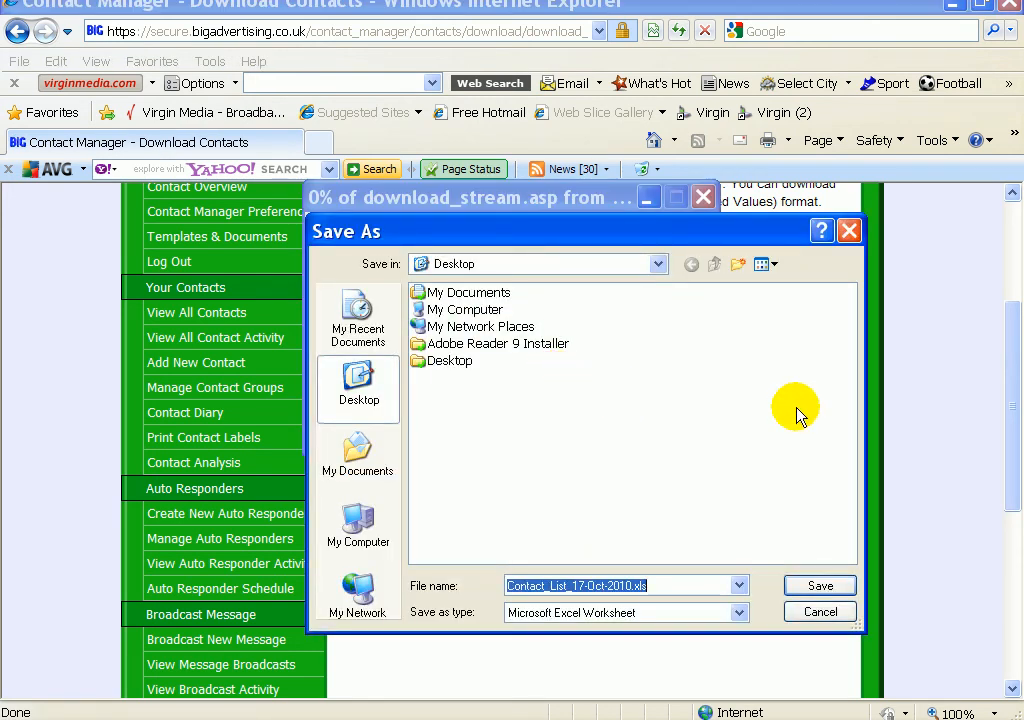
text(big advertier)
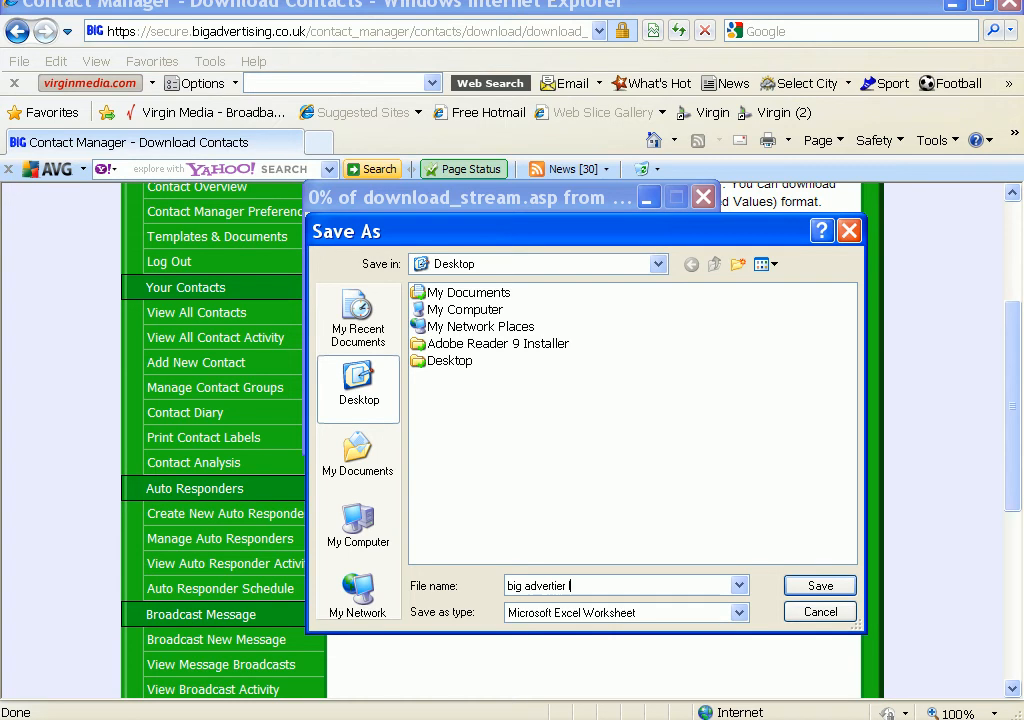
text(leads)
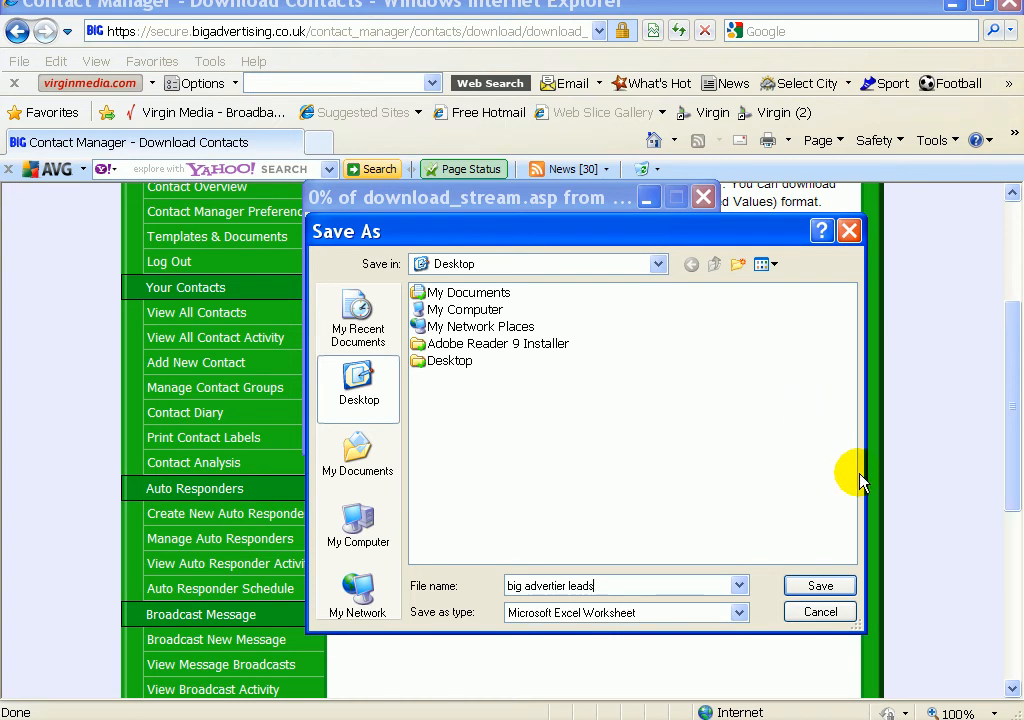